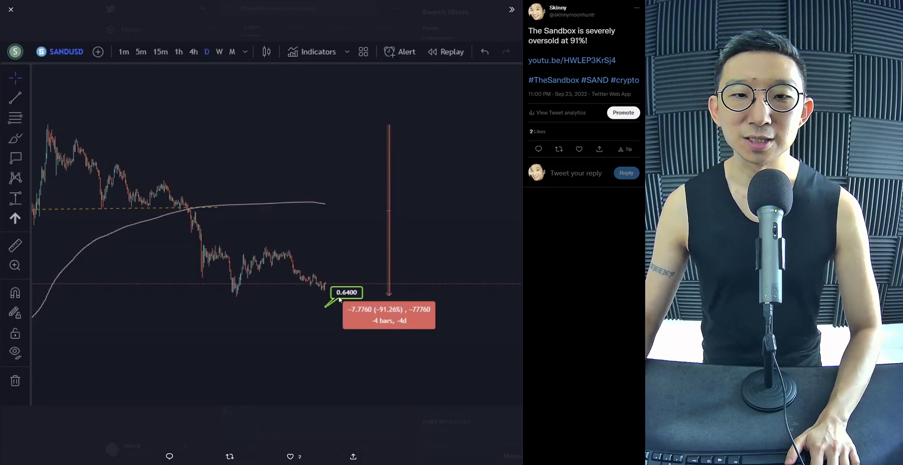
mouse_move(407, 296)
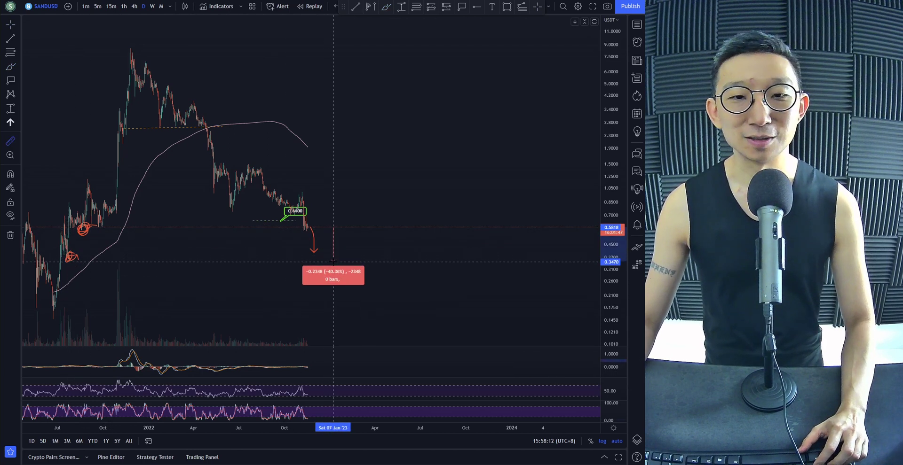
mouse_move(340, 237)
text(SANDBTC)
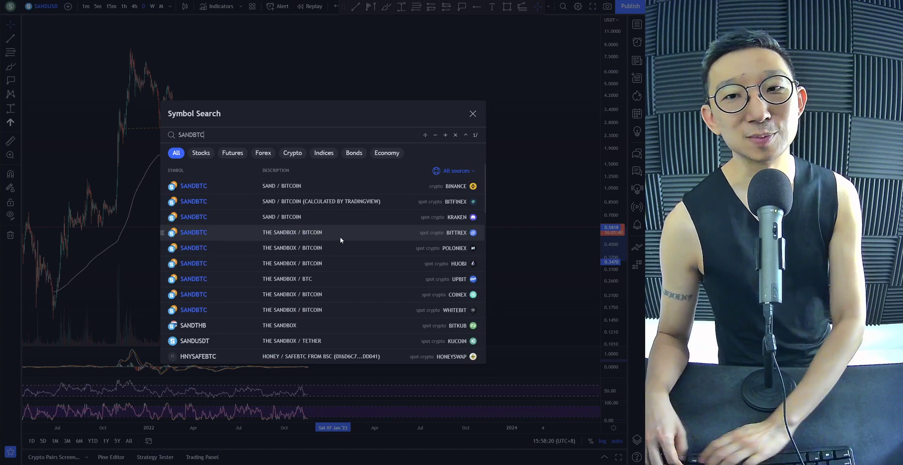
Load the BINANCE SAND / Bitcoin (SANDBTC) daily chart from the search results.
click(193, 186)
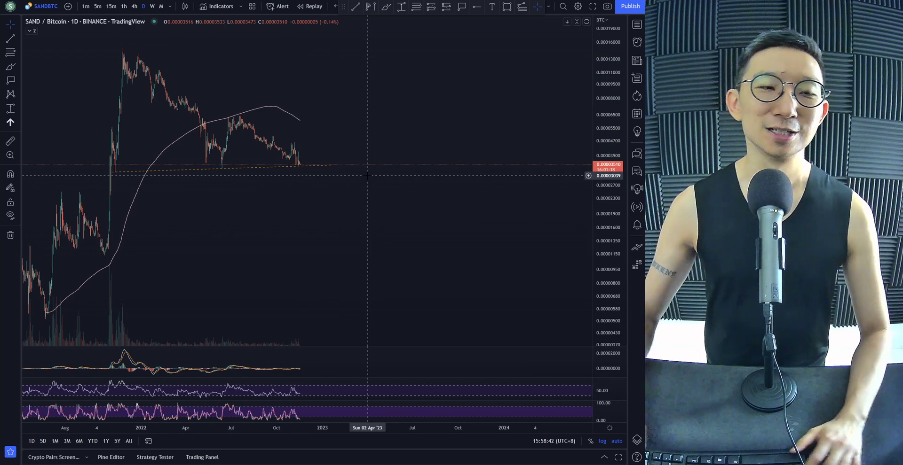
Search symbols for SANDUSDT to list its perpetual contract listings.
text(SANDUSDTY)
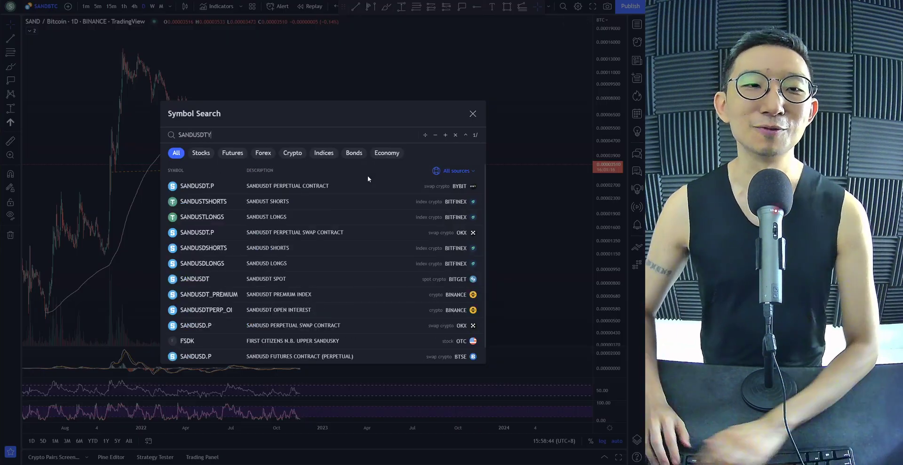